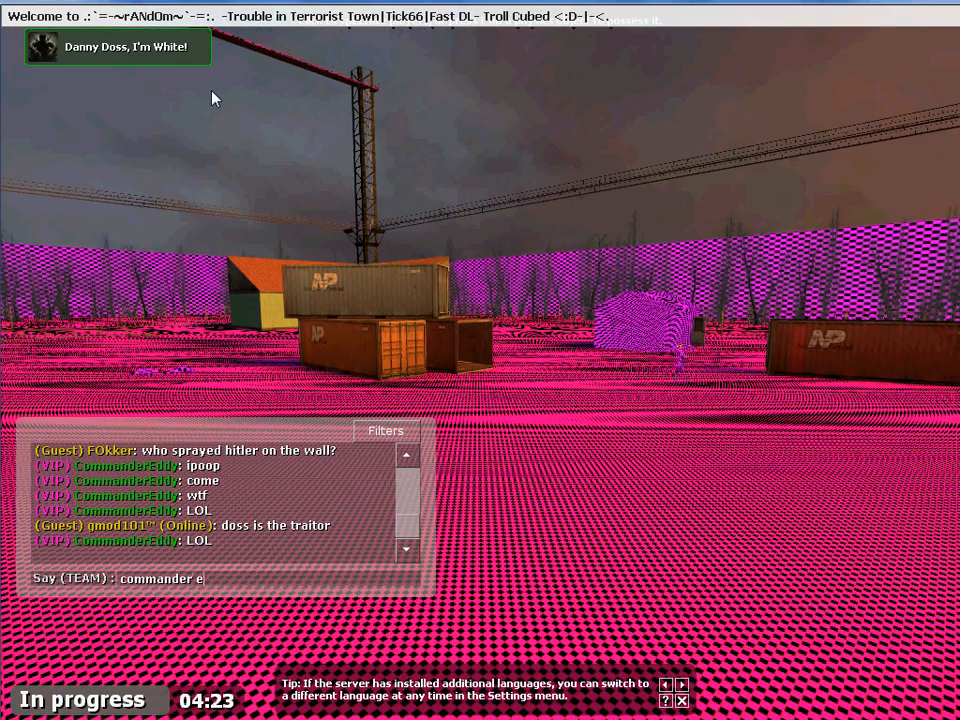
Step: Send a team-chat message accusing a player of being a traitor, then show the scoreboard
text(ddy is a tra)
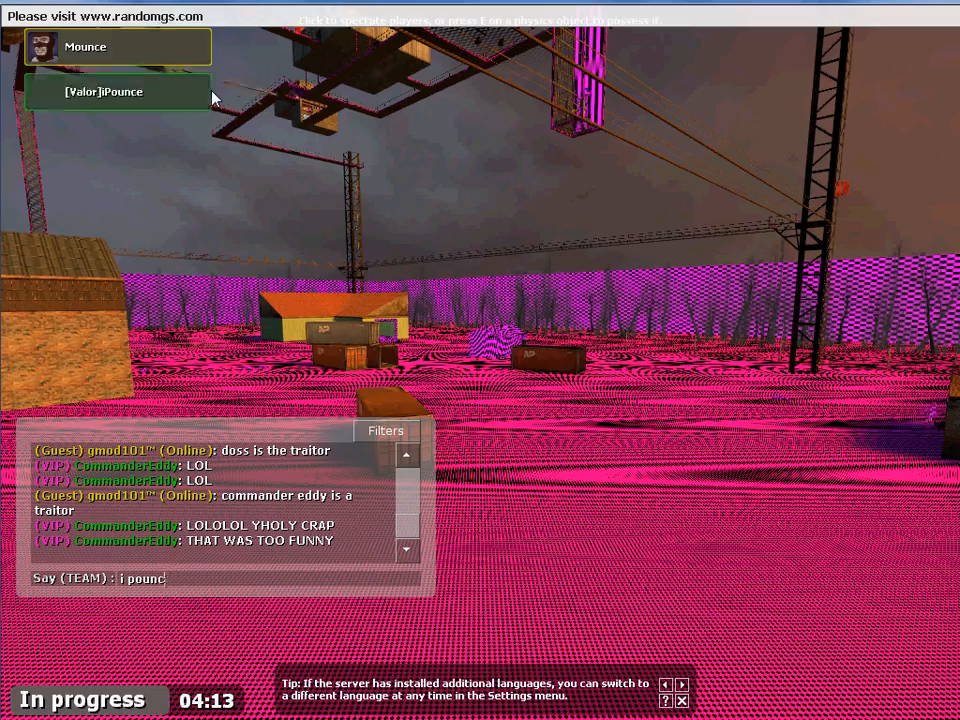
text(is in)
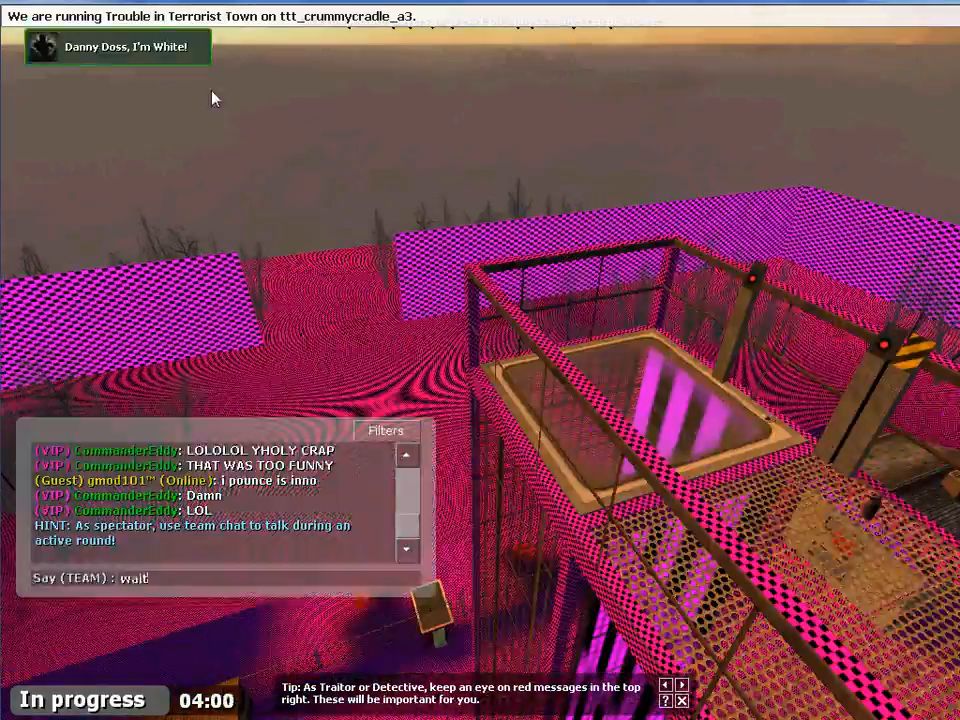
text(i mean i pounce is tr)
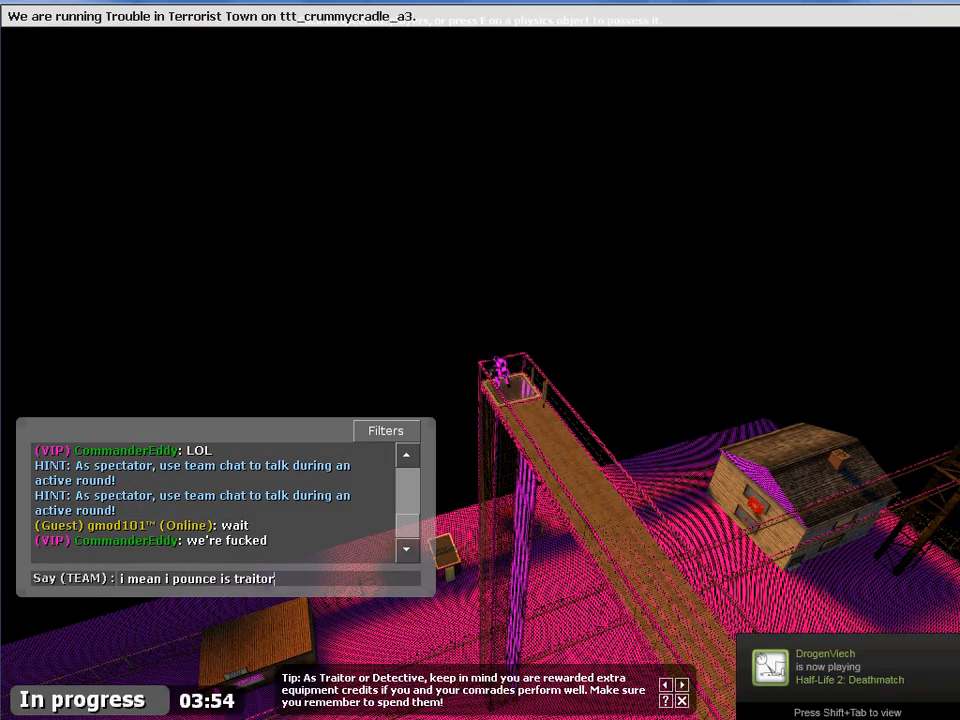
key(Return)
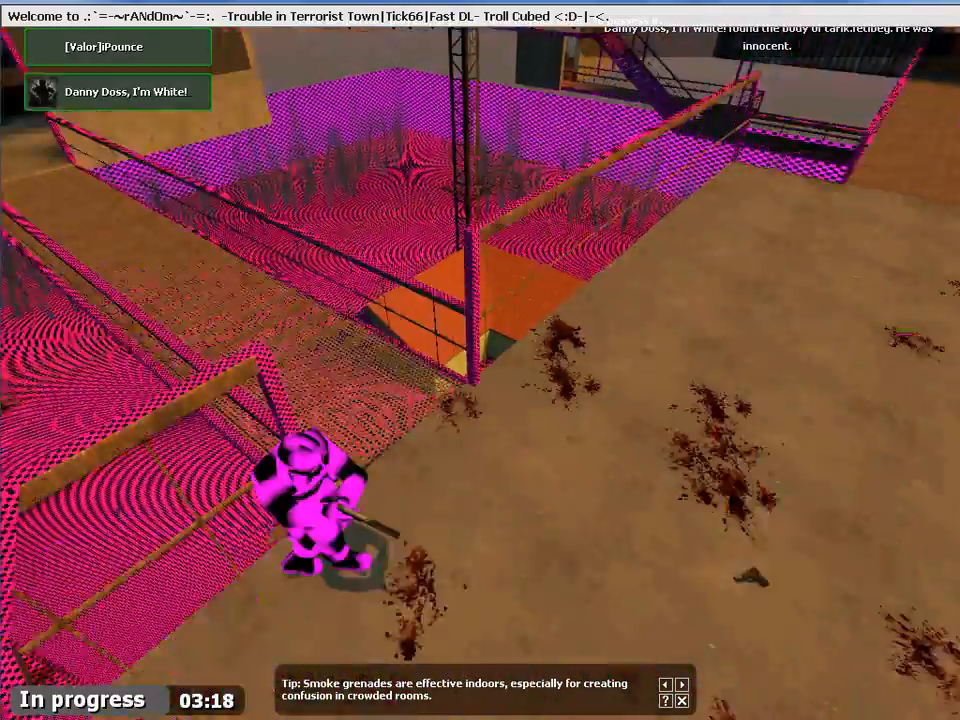
key(tab)
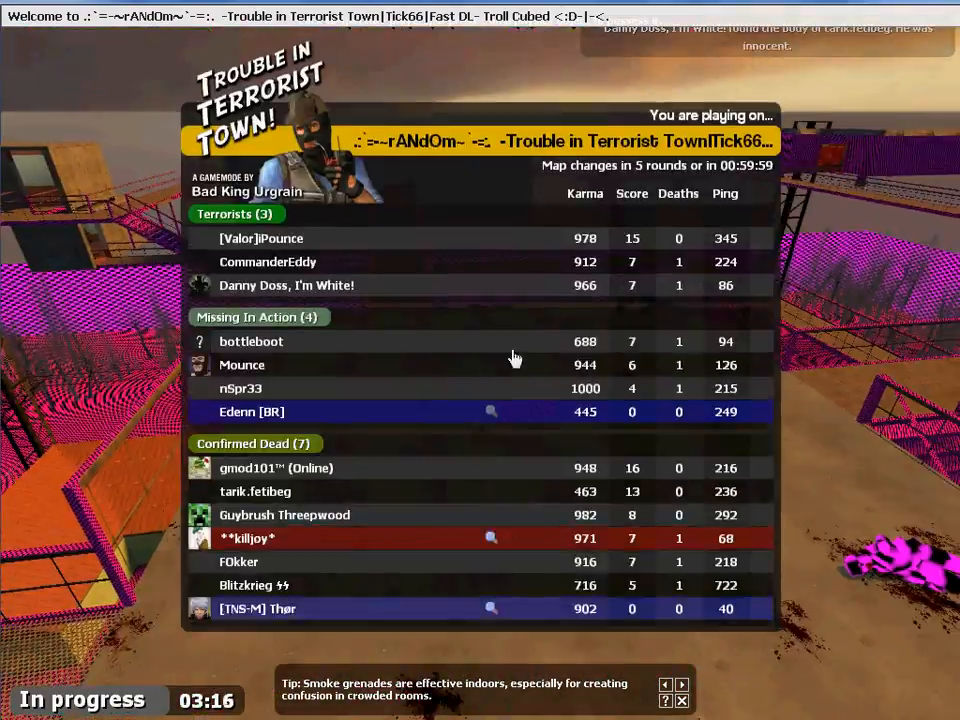
Step: Hide the scoreboard and type a team-chat message about the C4 that blew
key(tab)
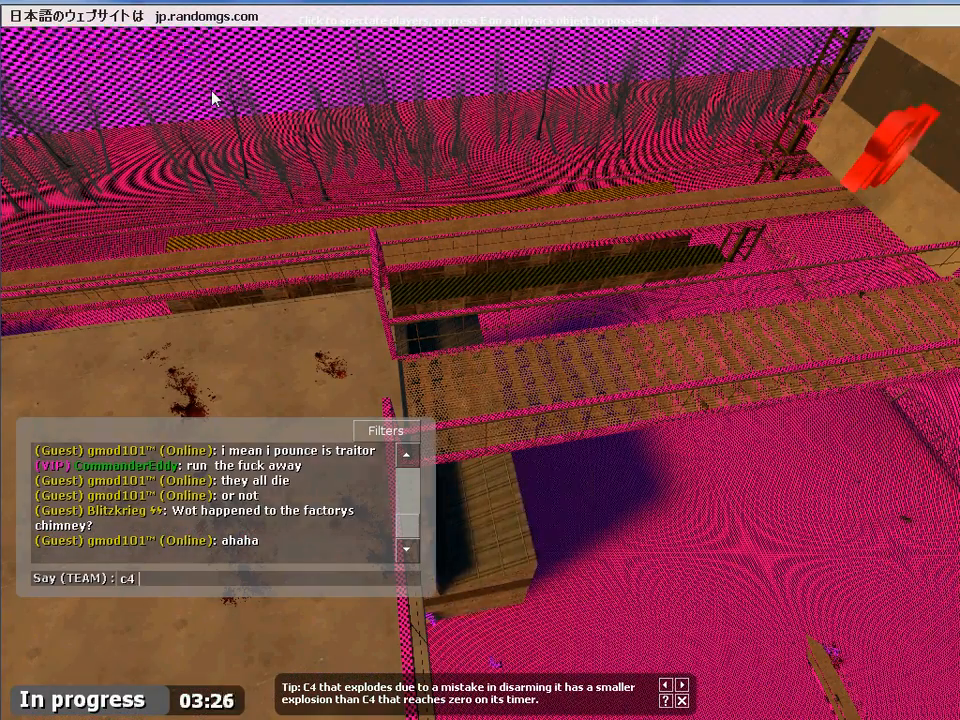
text(blew)
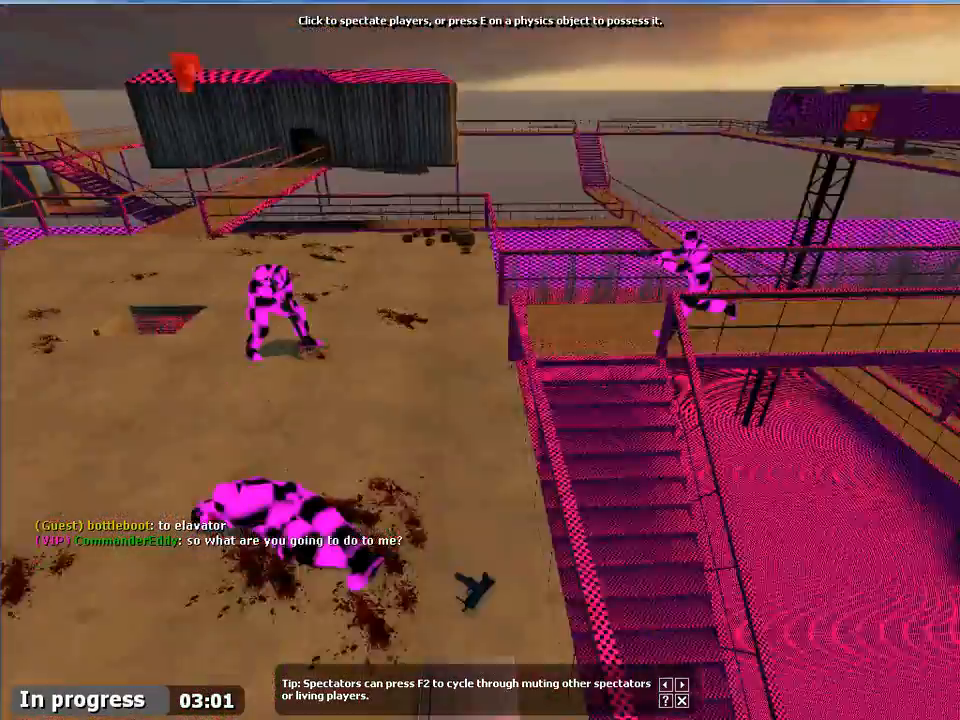
mouse_move(480, 360)
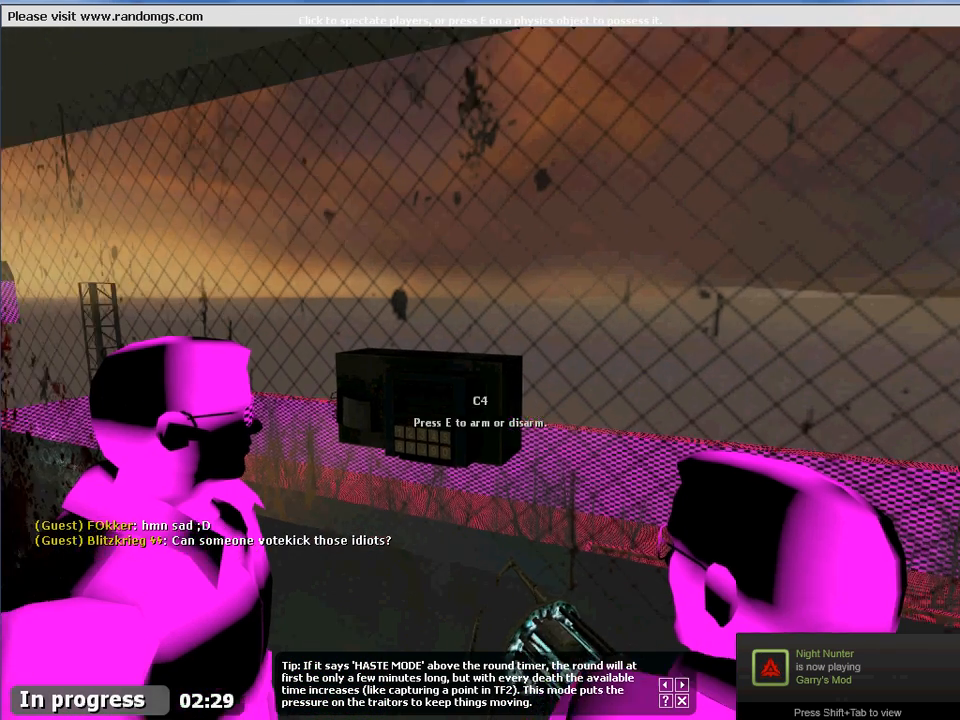
Step: Keep spectating, check the scoreboard and chat 'AGREE' until the innocents win
key(e)
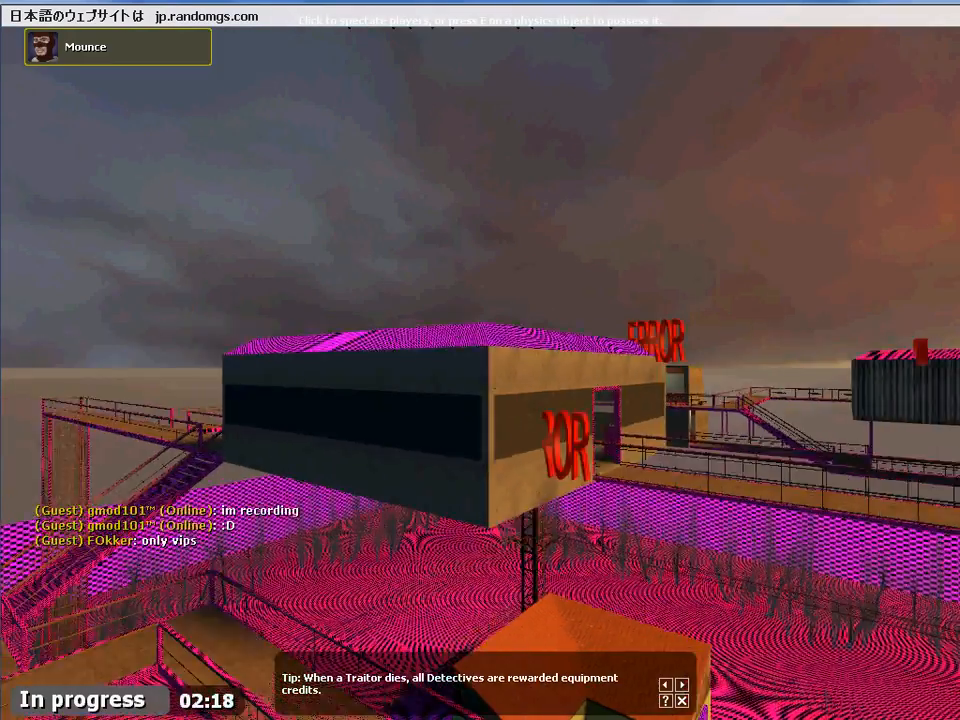
key(tab)
text(wh)
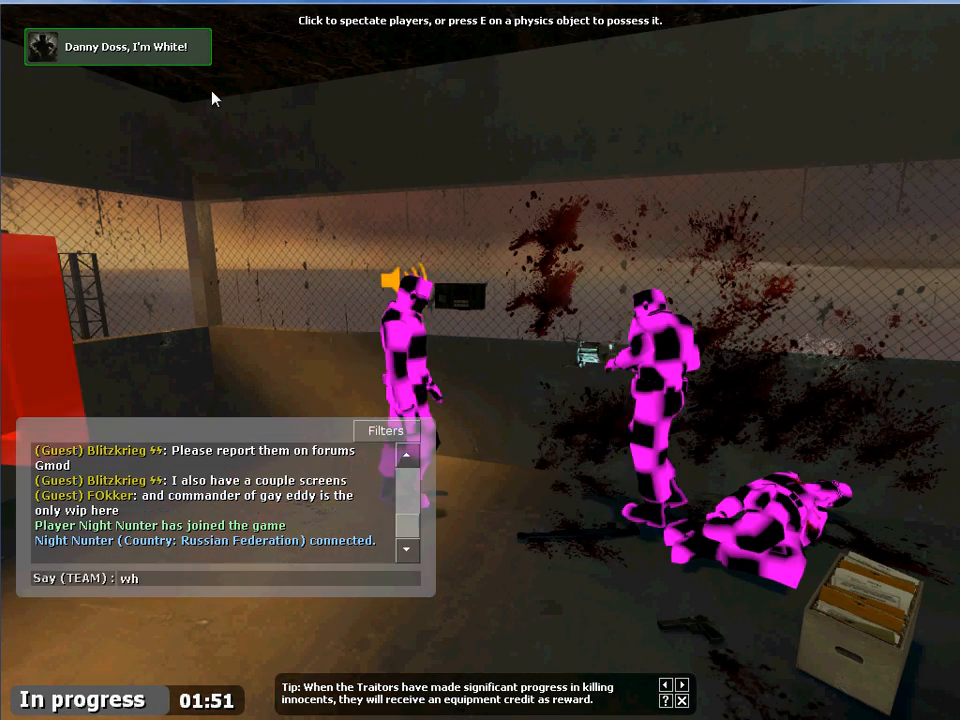
text(o AGREE)
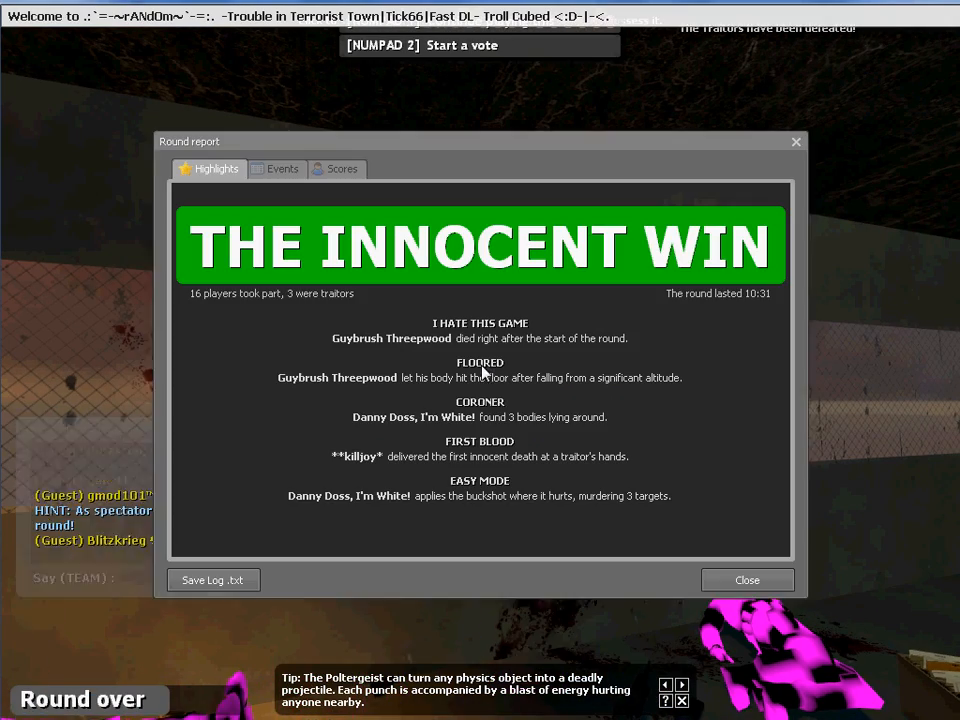
Step: Close the Round report and chat 'wait ti upload ti' as the next round prepares
click(746, 580)
text(i cant)
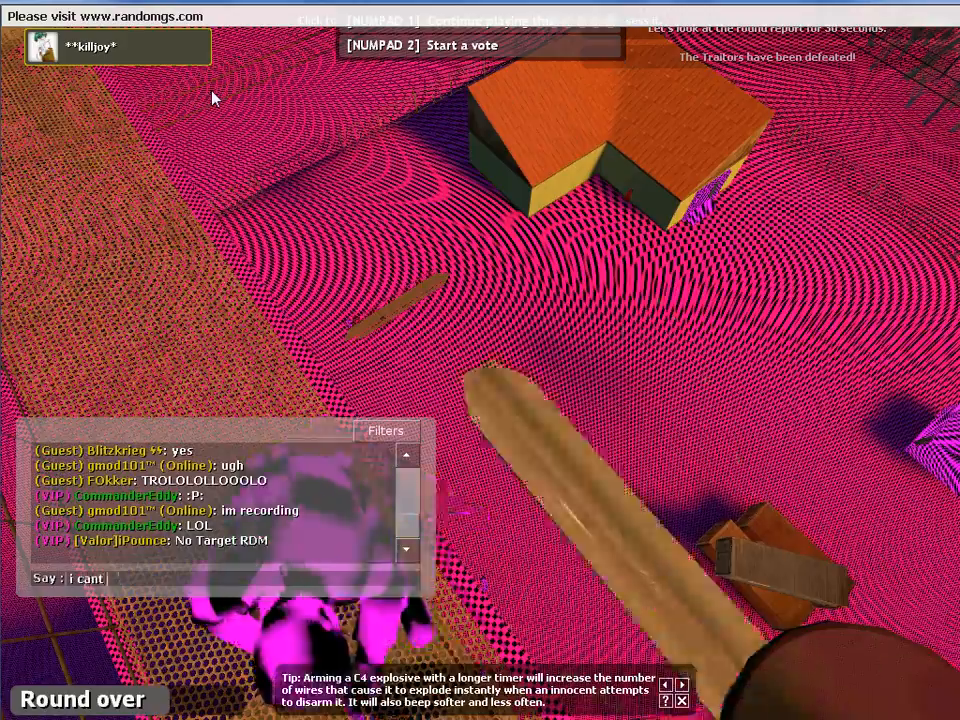
text(wait ti upload ti)
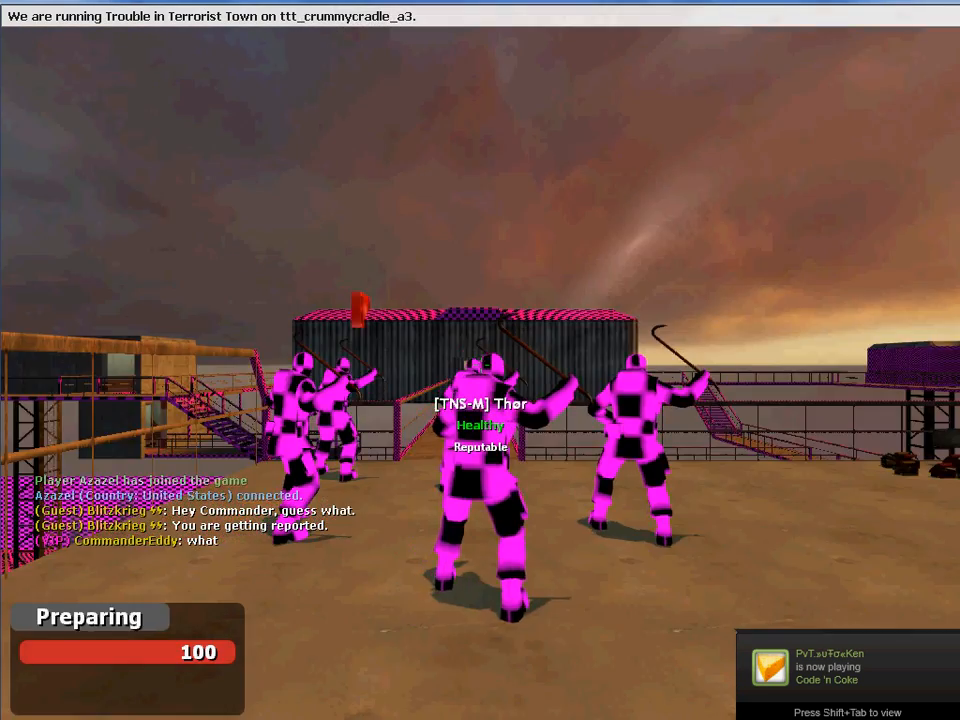
Step: Open the console and scroll through the status list of 15 connected players
key(tab)
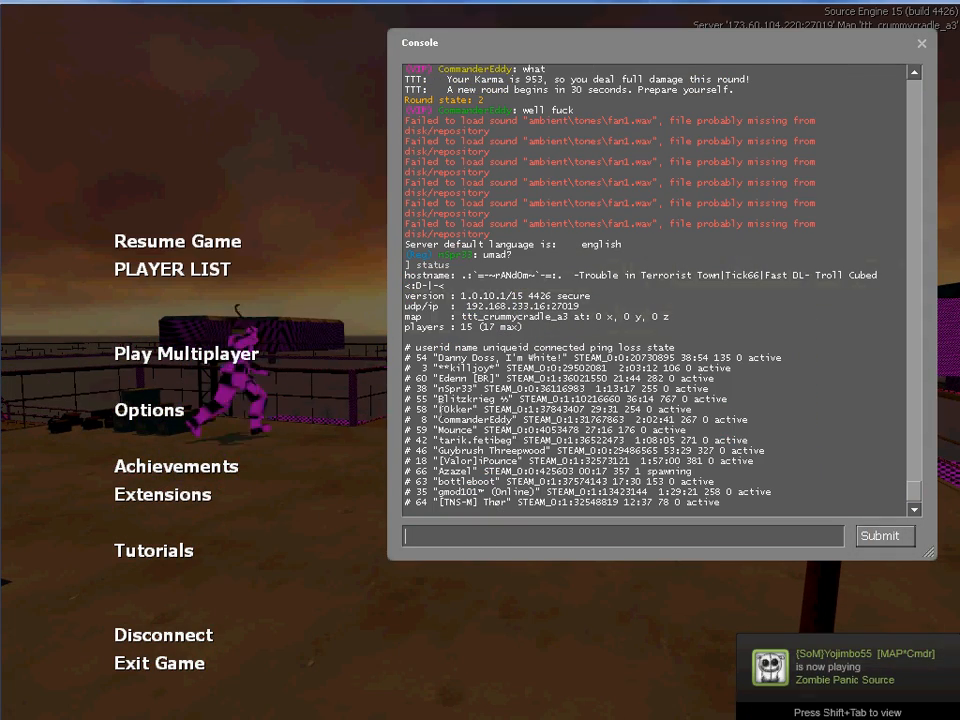
scroll(down, 3)
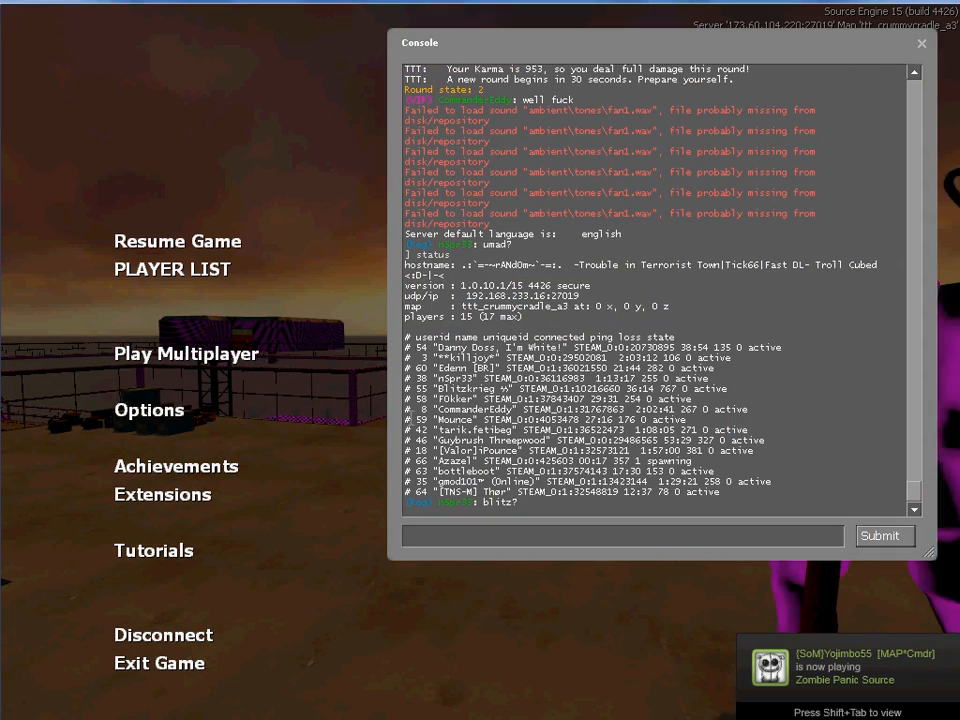